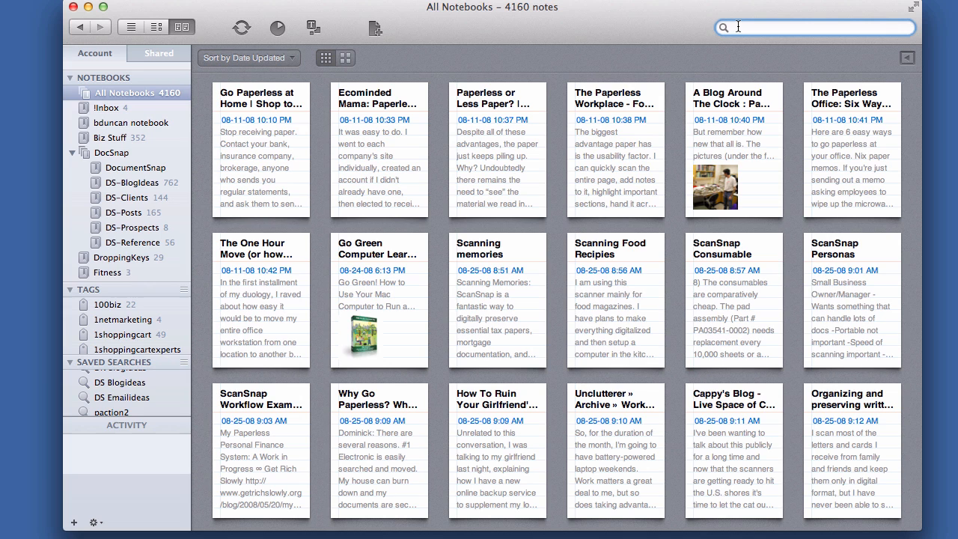
text(resource:)
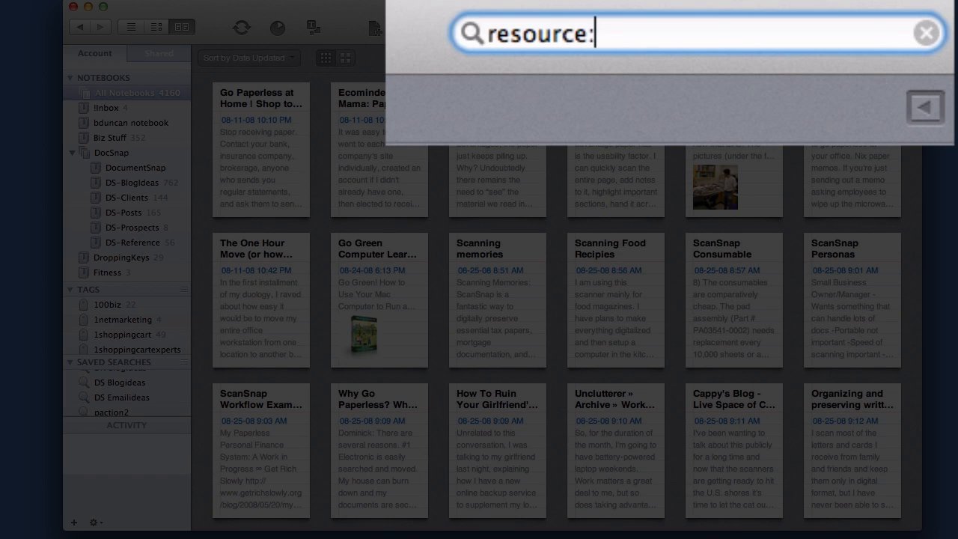
text(app)
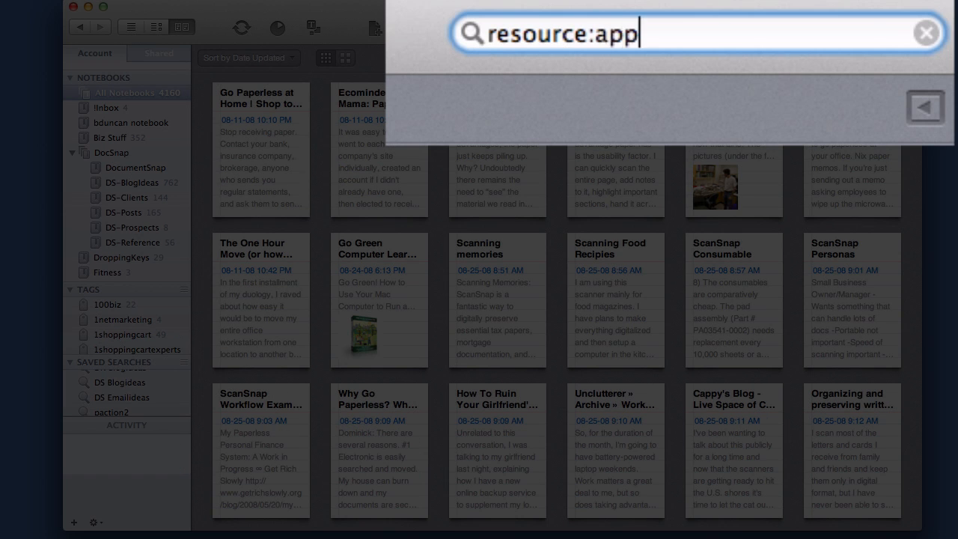
text(lication)
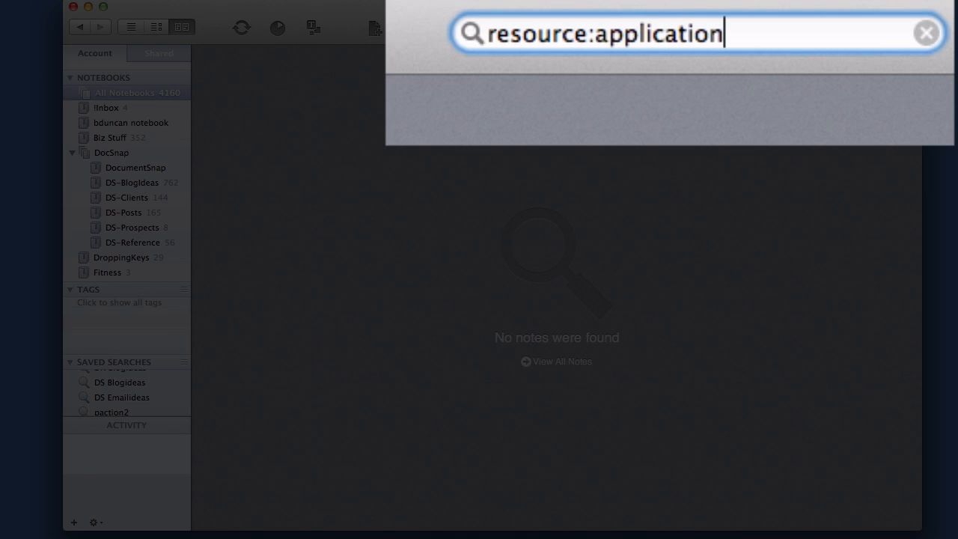
text(/pdf)
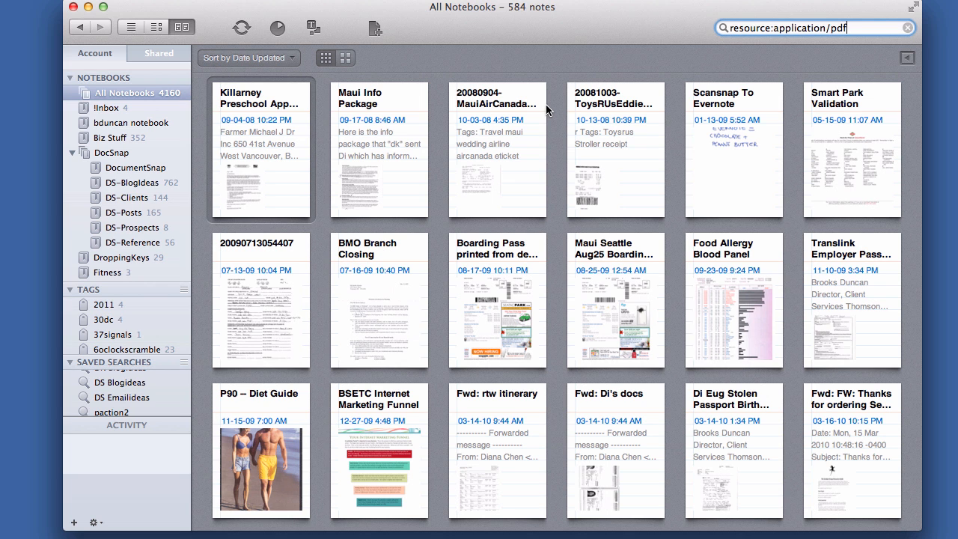
scroll(down, 3)
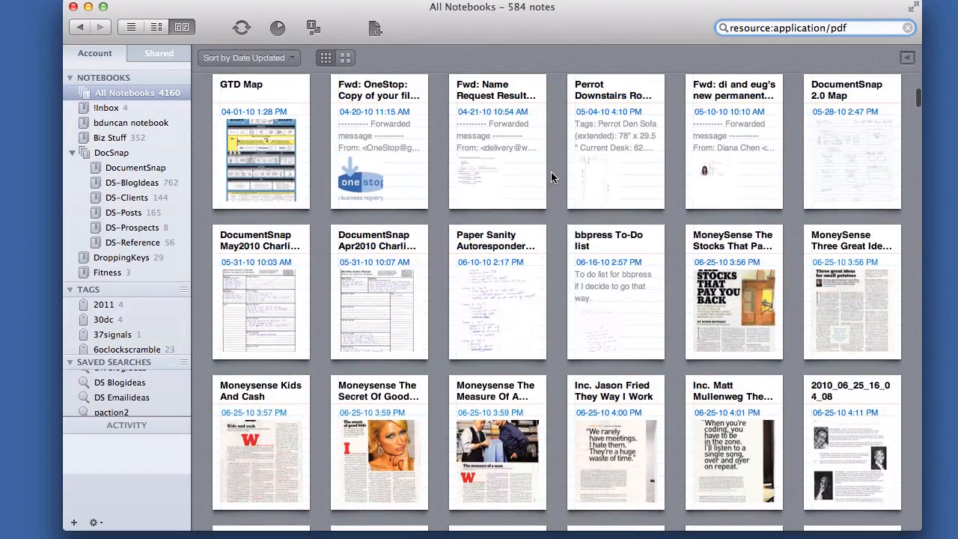
mouse_move(381, 69)
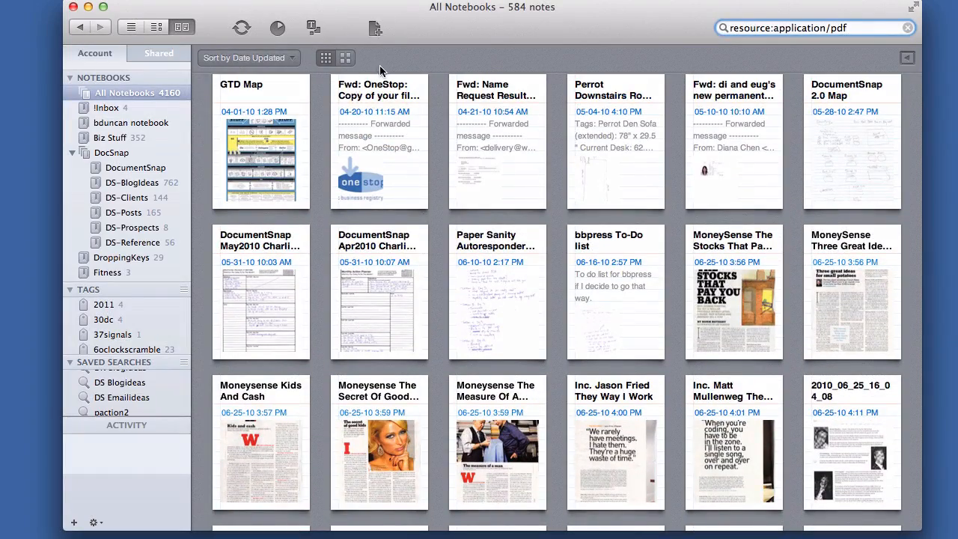